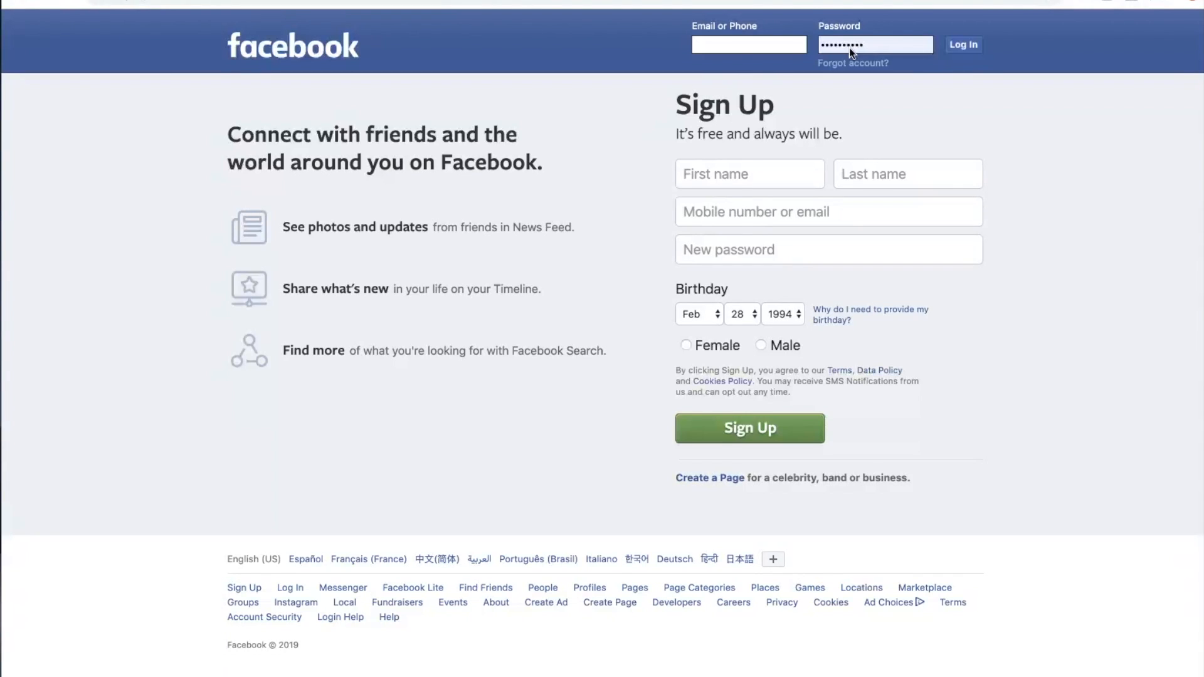
# Open Chrome DevTools on the Facebook login page via the right-click Inspect option
pyautogui.click(847, 50)
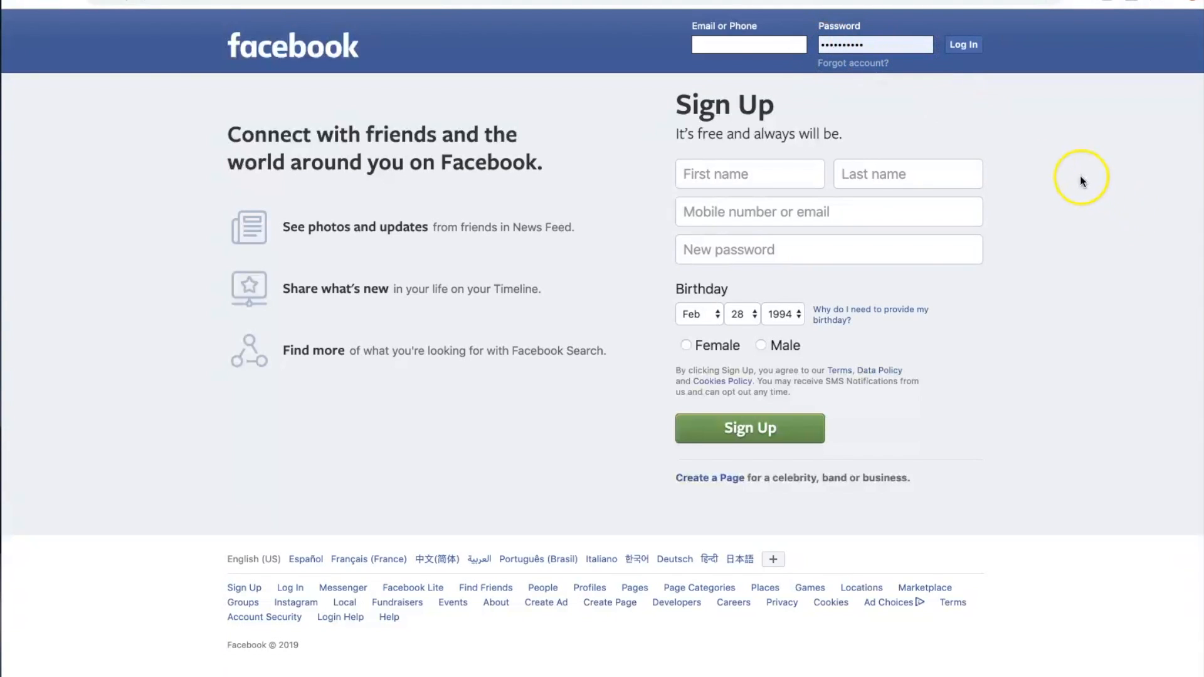
pyautogui.moveTo(999, 214)
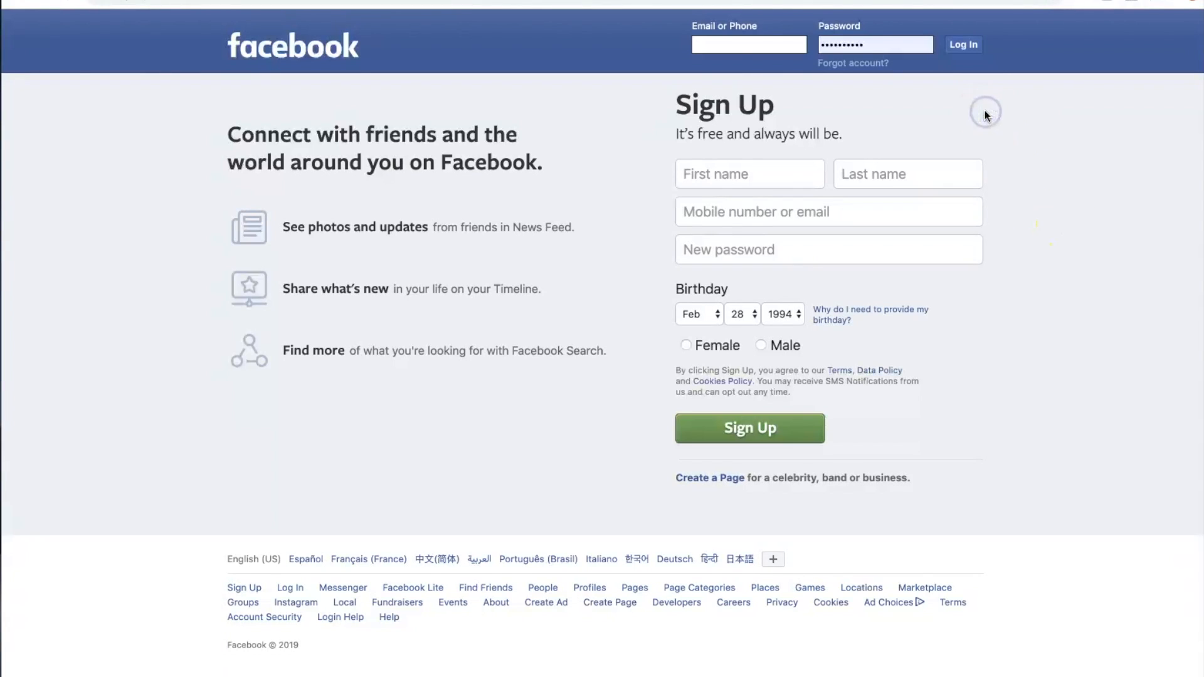
pyautogui.rightClick(985, 114)
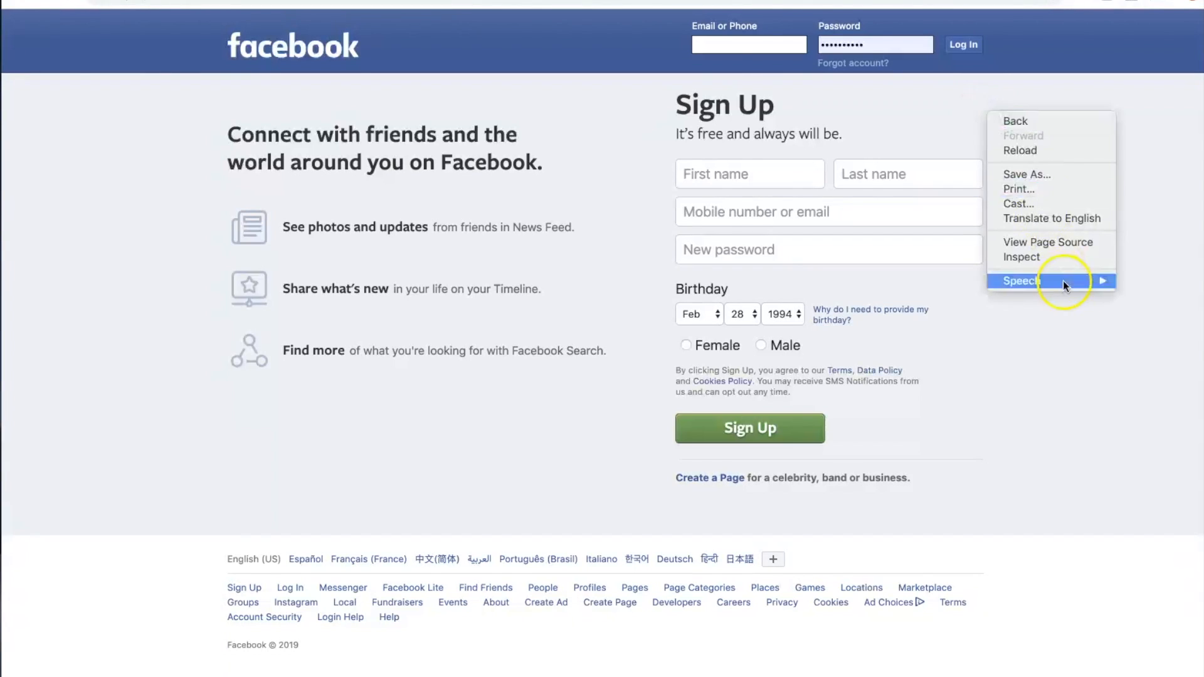
pyautogui.click(1021, 257)
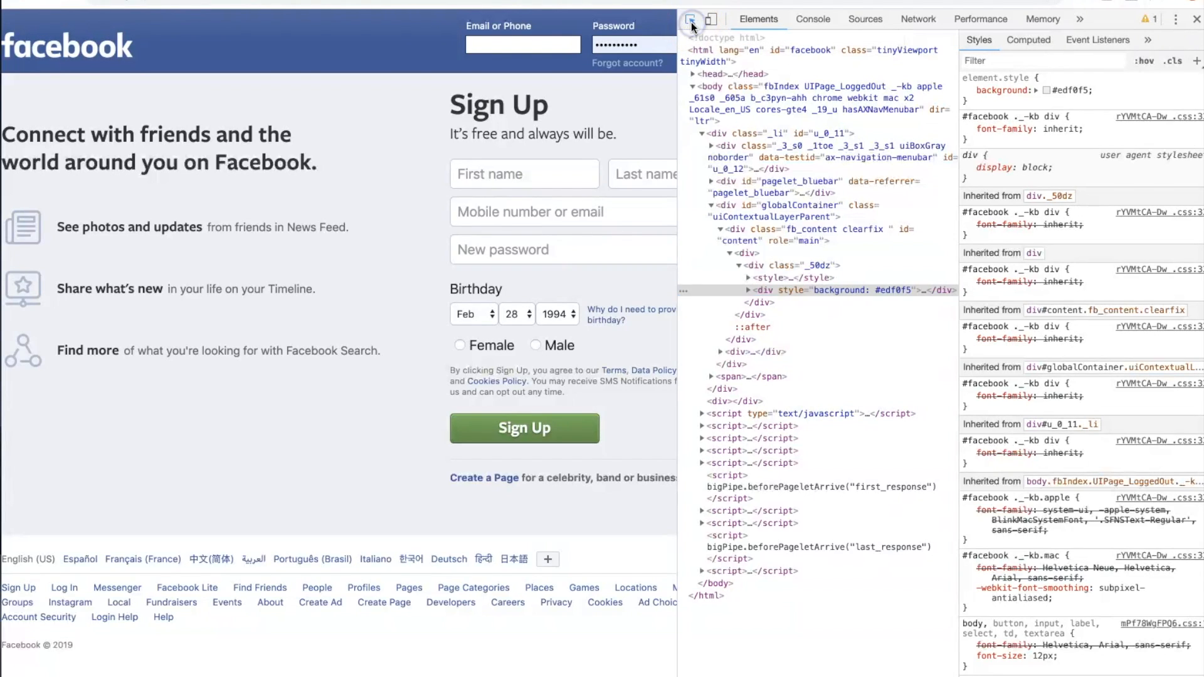
pyautogui.moveTo(691, 20)
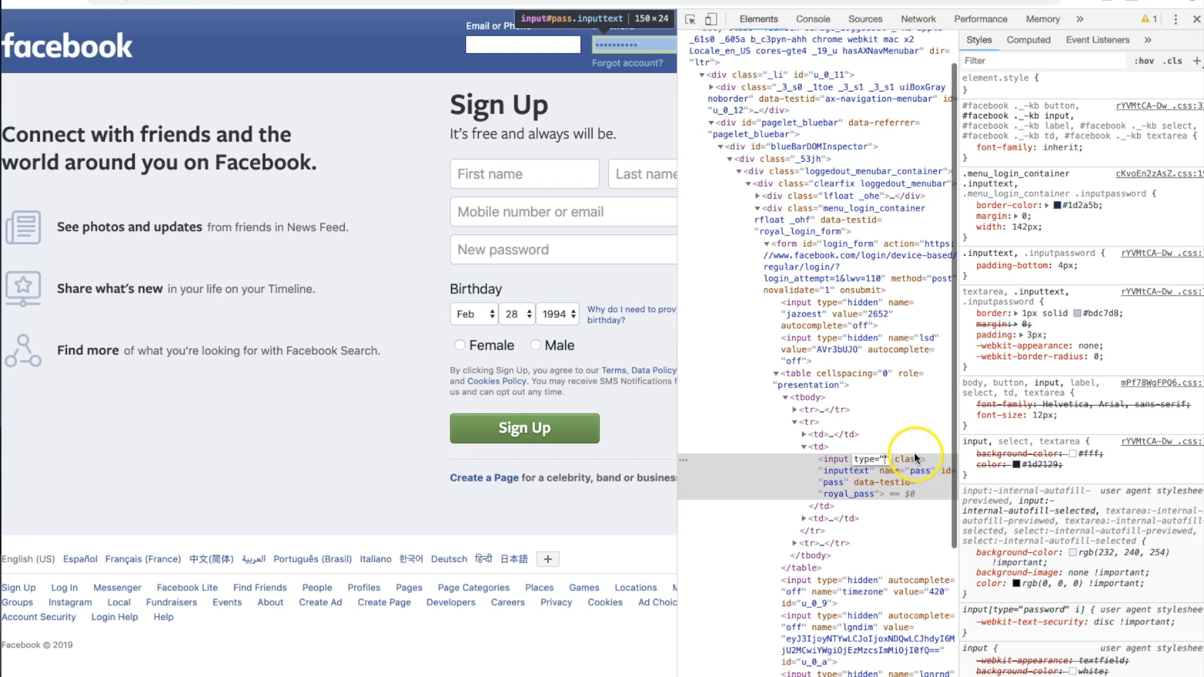
pyautogui.click(864, 459)
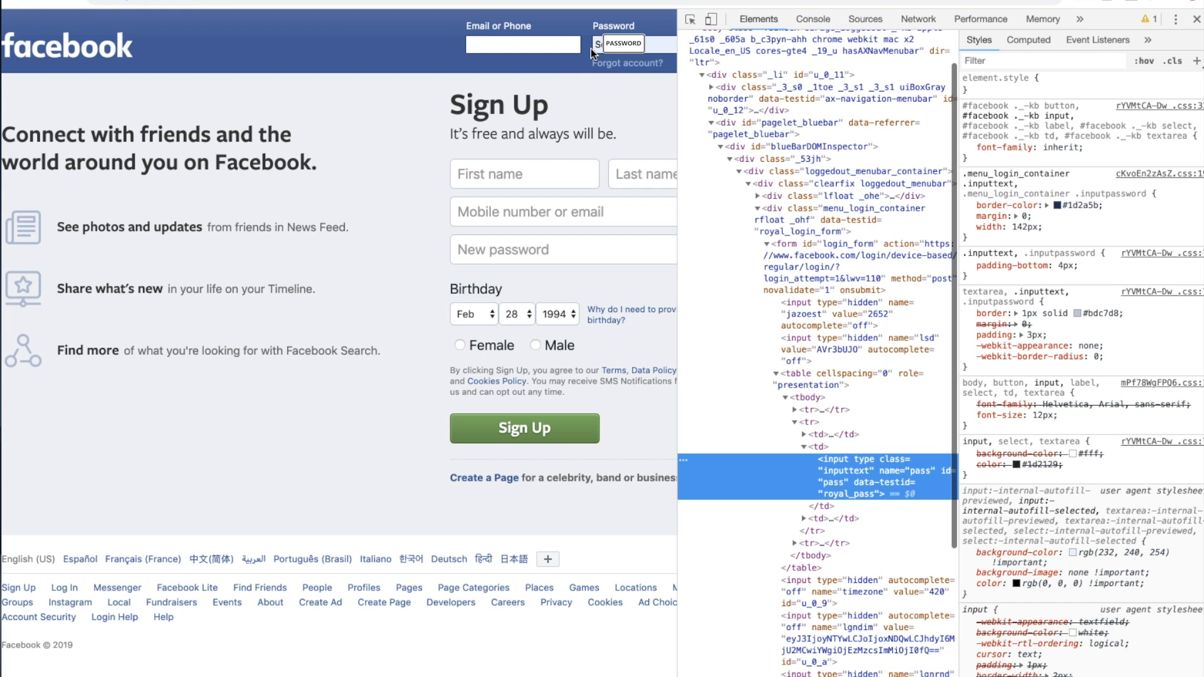
pyautogui.moveTo(577, 71)
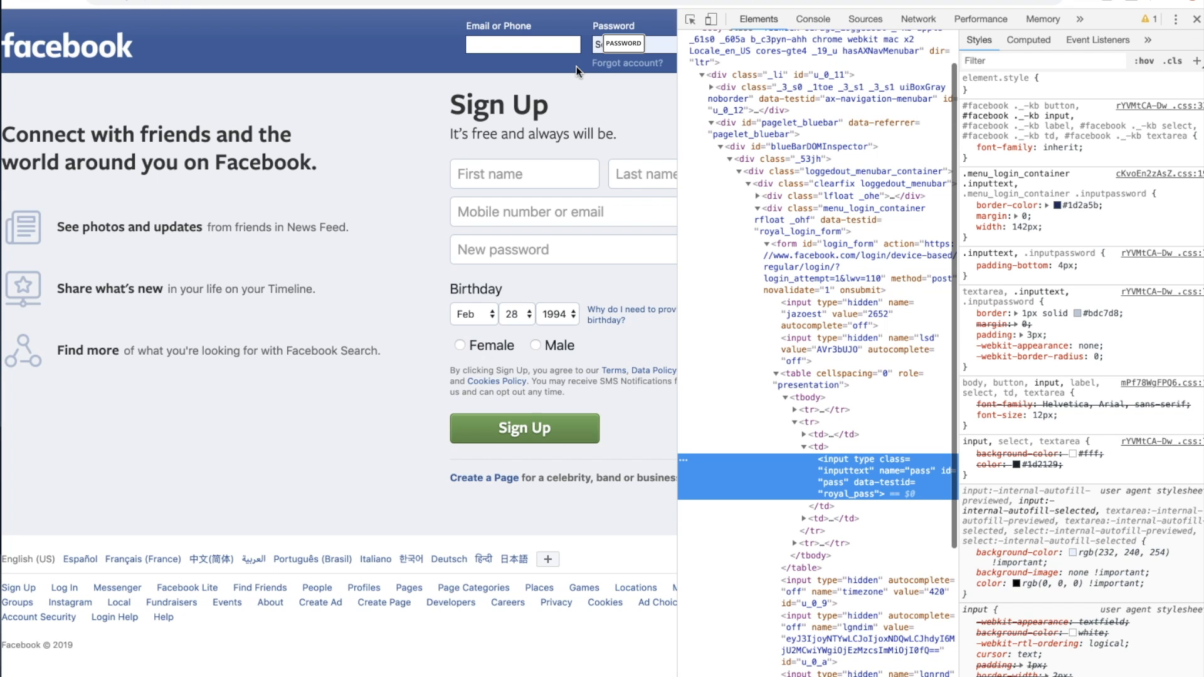
pyautogui.click(577, 75)
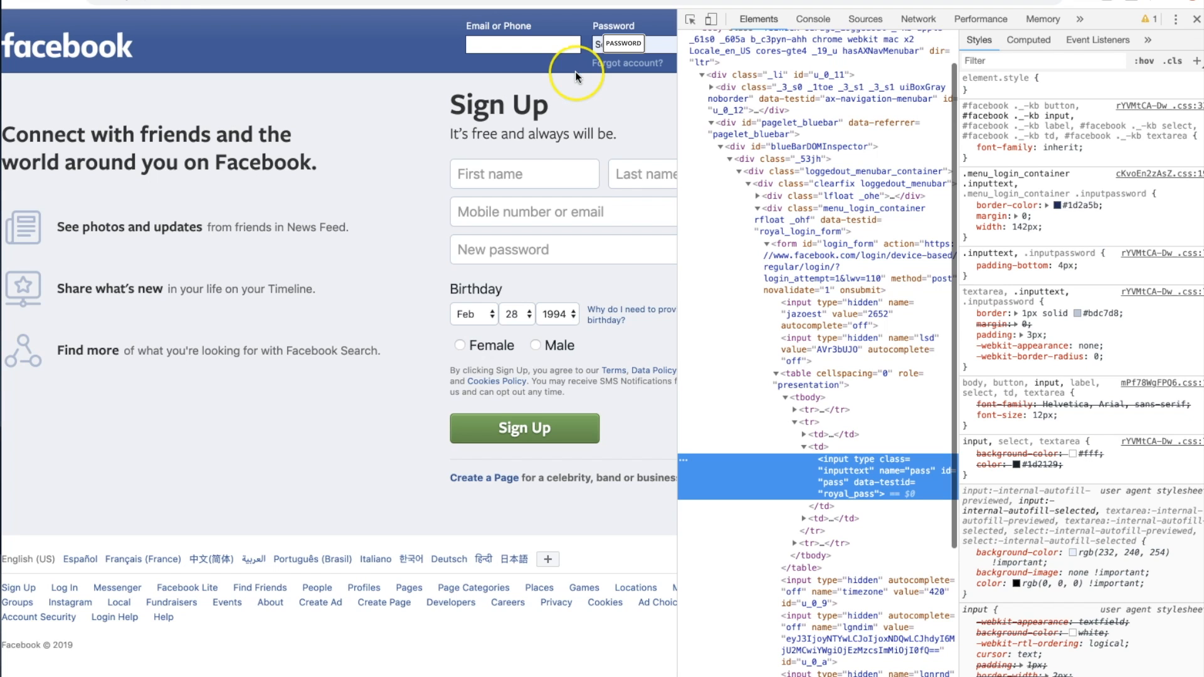